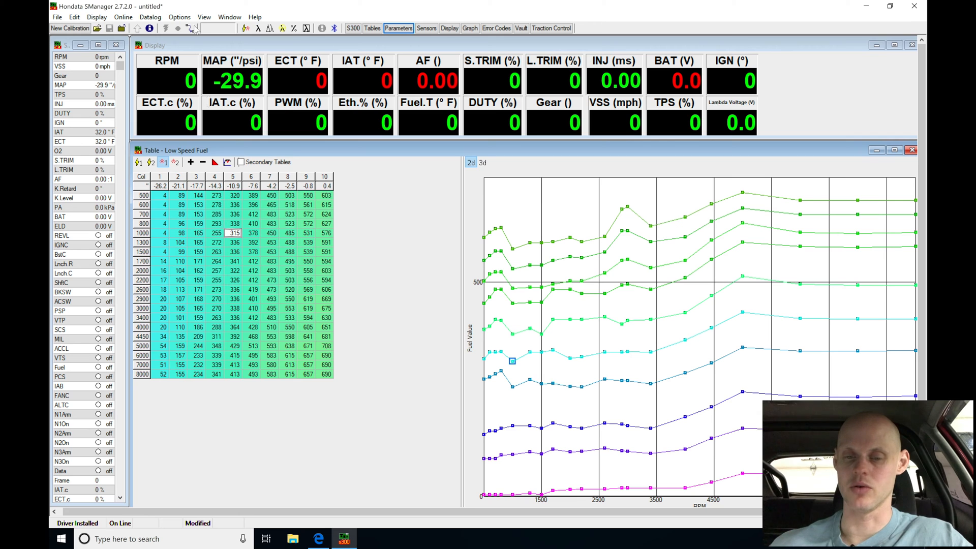
Switch the Low Speed Fuel table display through the 3 bar and boost range column views.
click(179, 17)
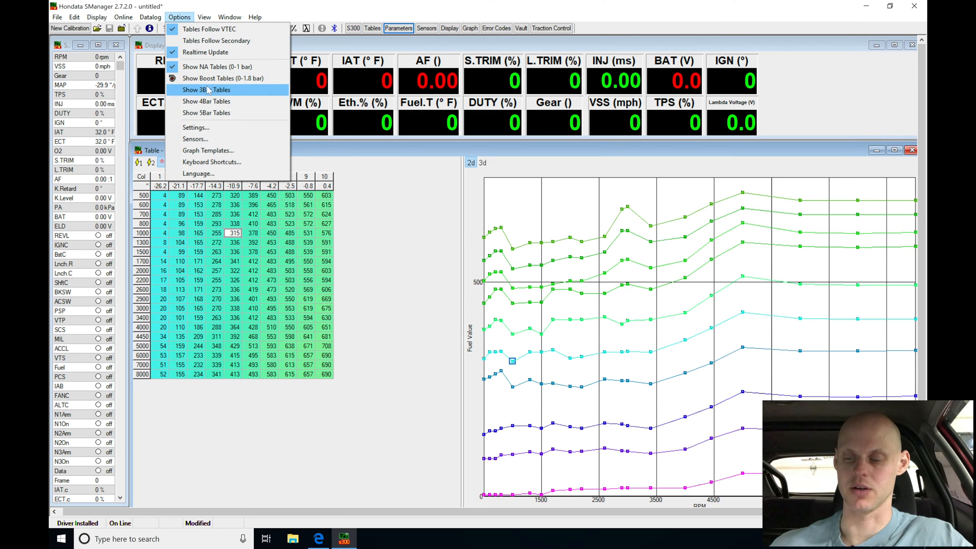
click(205, 90)
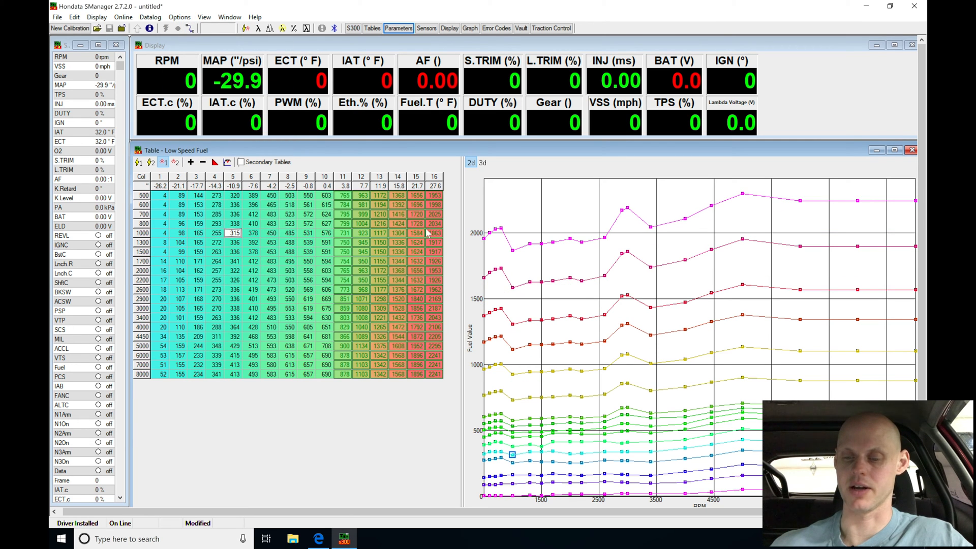
click(179, 17)
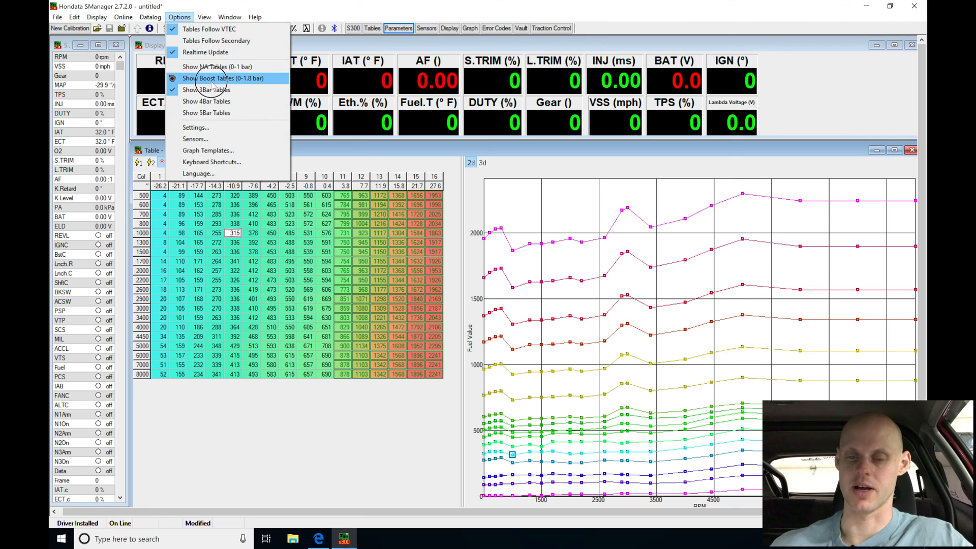
click(223, 78)
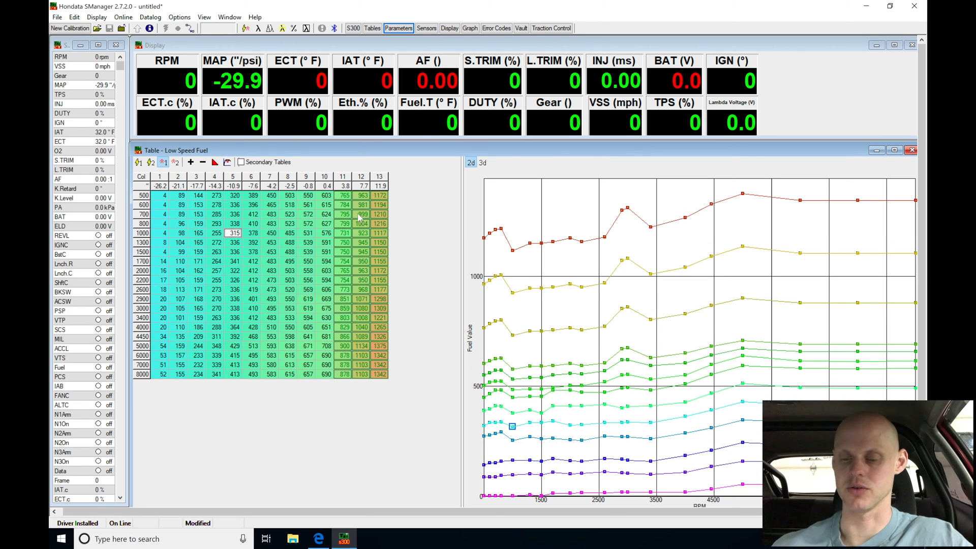
mouse_move(242, 6)
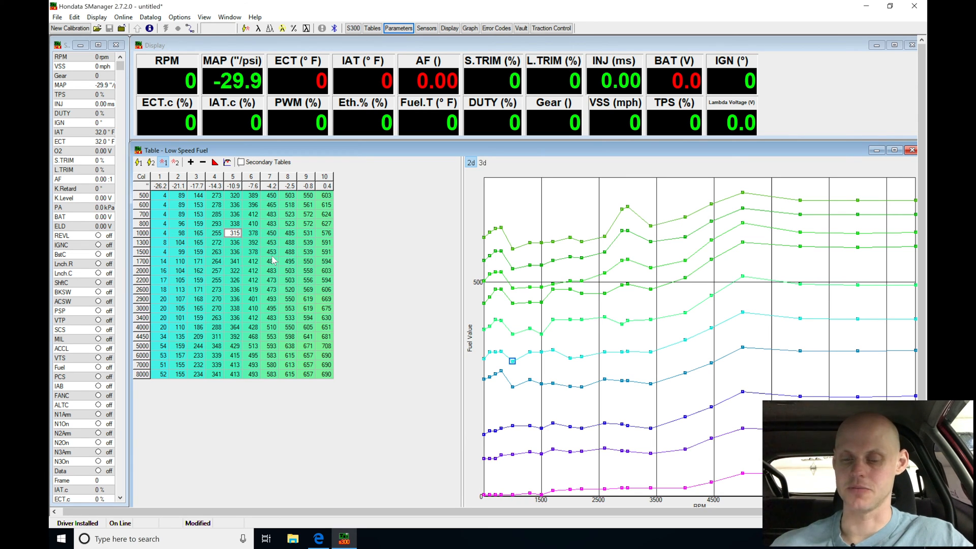
mouse_move(503, 235)
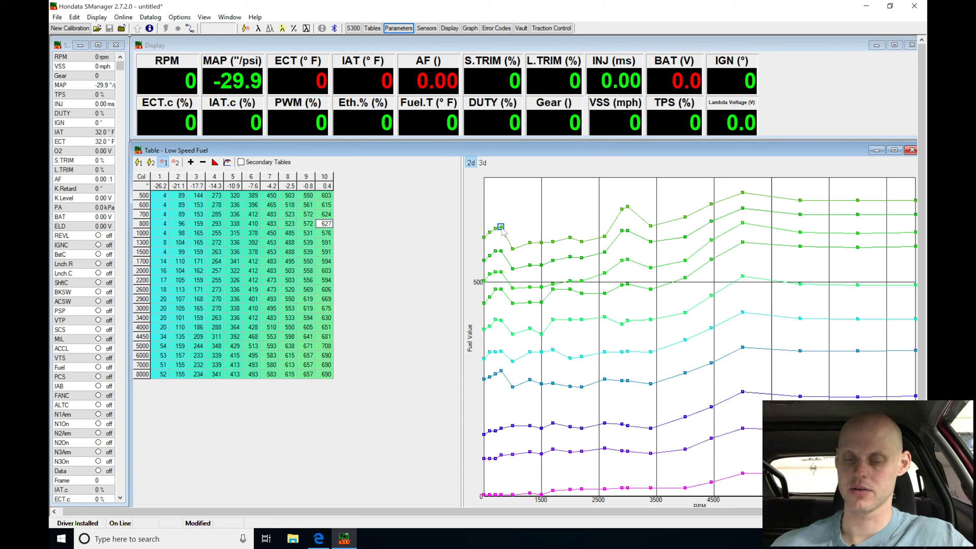
mouse_move(364, 234)
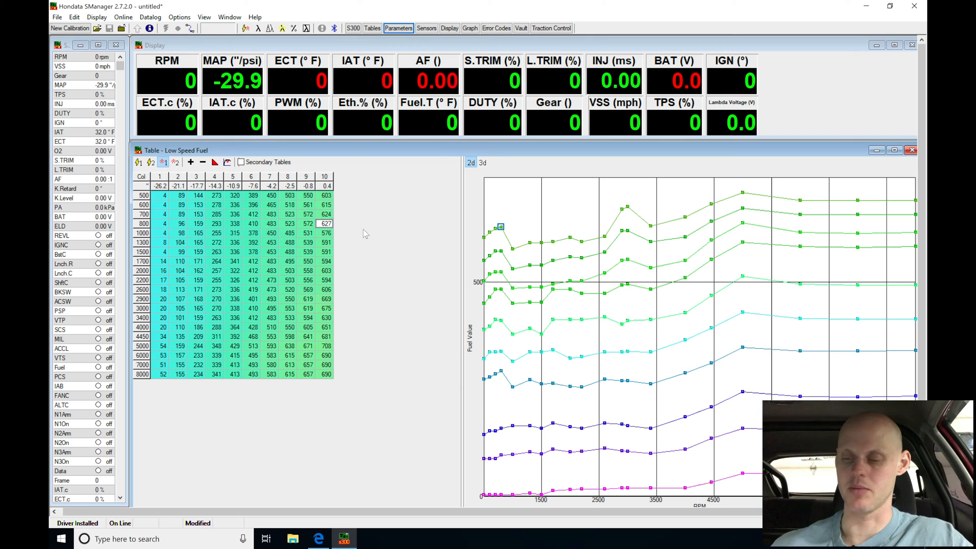
Select column 10 of the fuel table for linearizing.
click(326, 346)
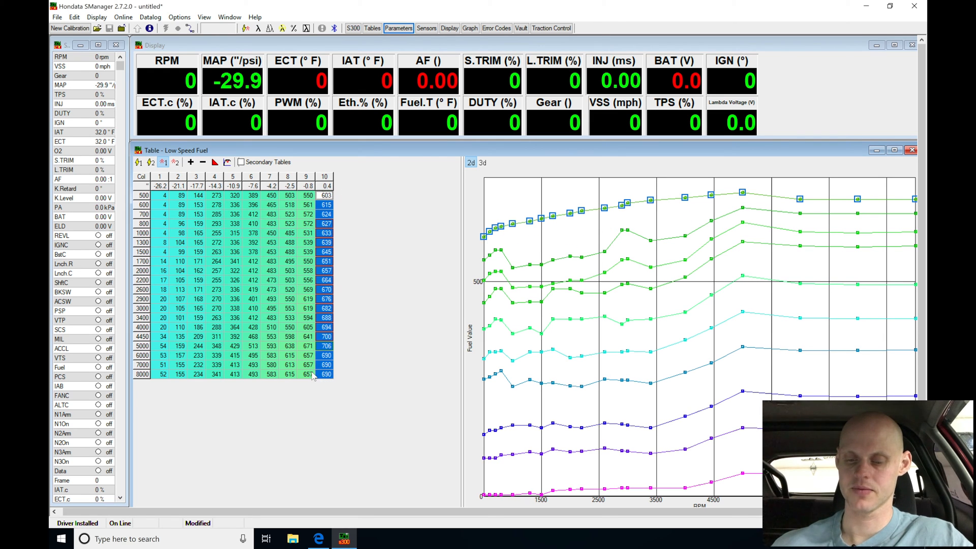
Select column 9 of the fuel table and linearize its values.
click(306, 195)
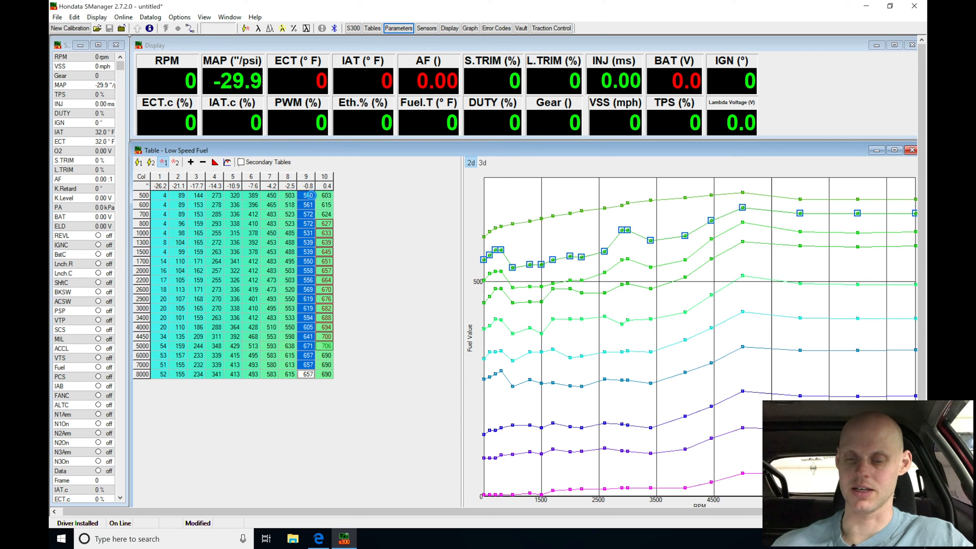
click(325, 196)
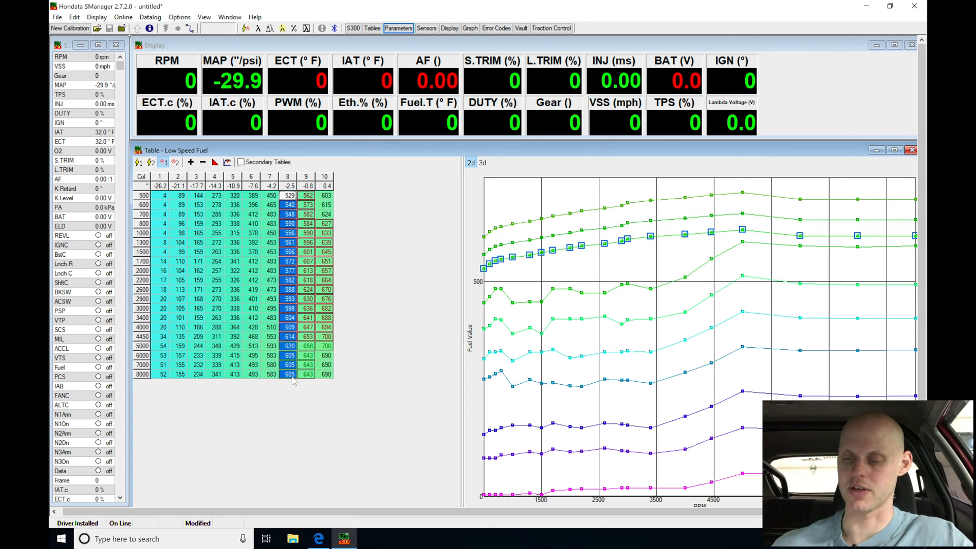
mouse_move(294, 383)
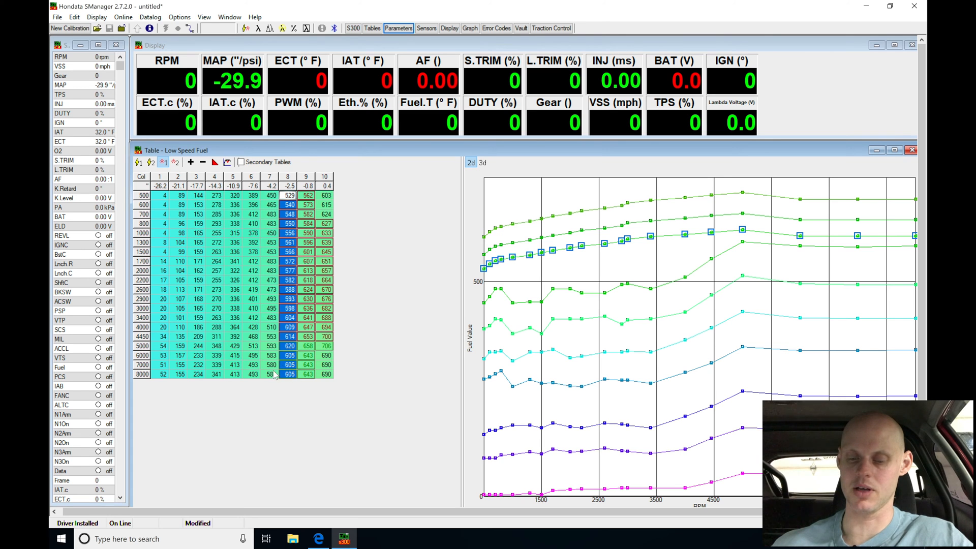
Select column 7 of the fuel table and linearize its values.
click(268, 185)
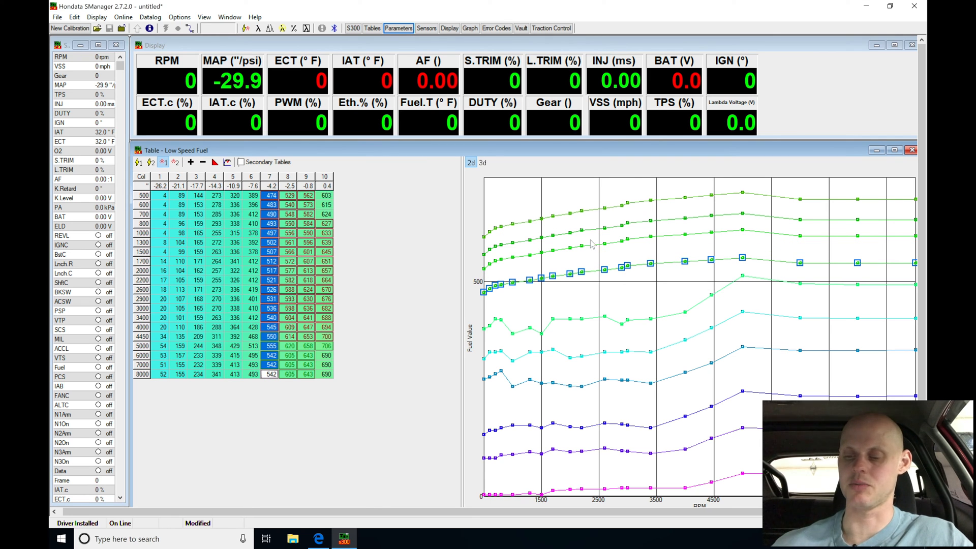
mouse_move(589, 248)
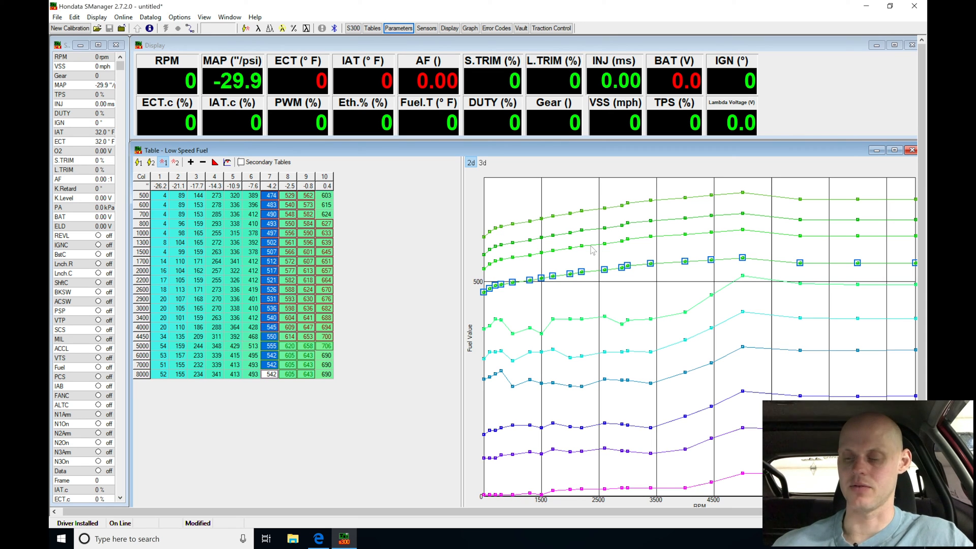
mouse_move(711, 267)
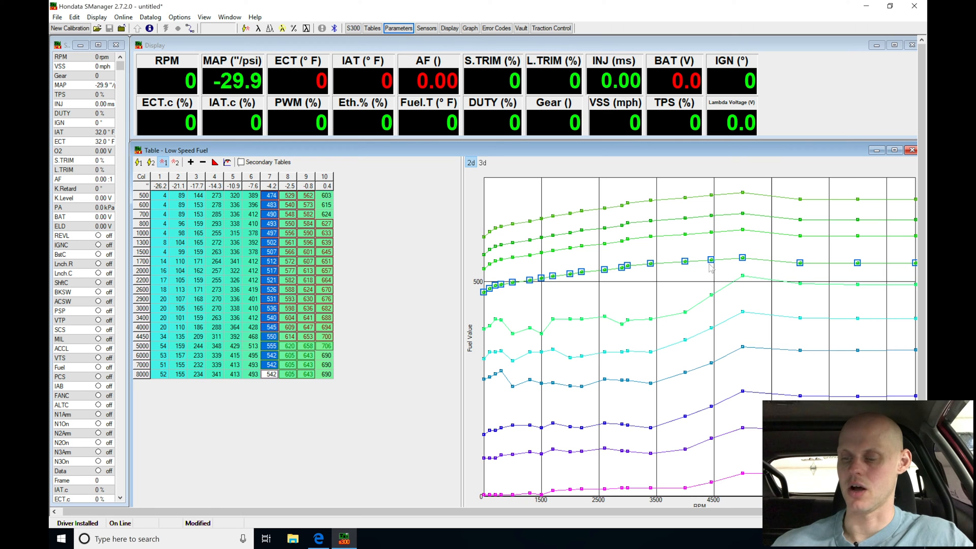
mouse_move(619, 290)
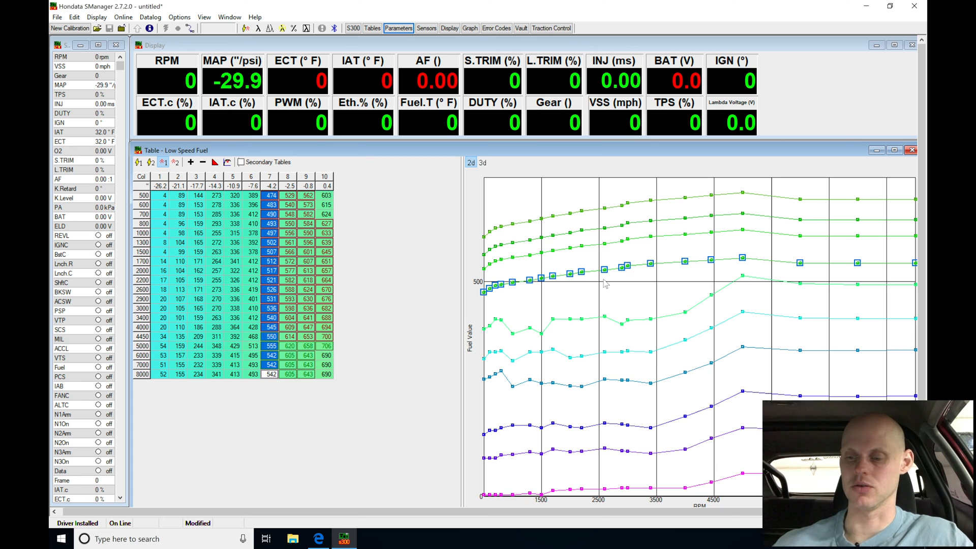
mouse_move(656, 275)
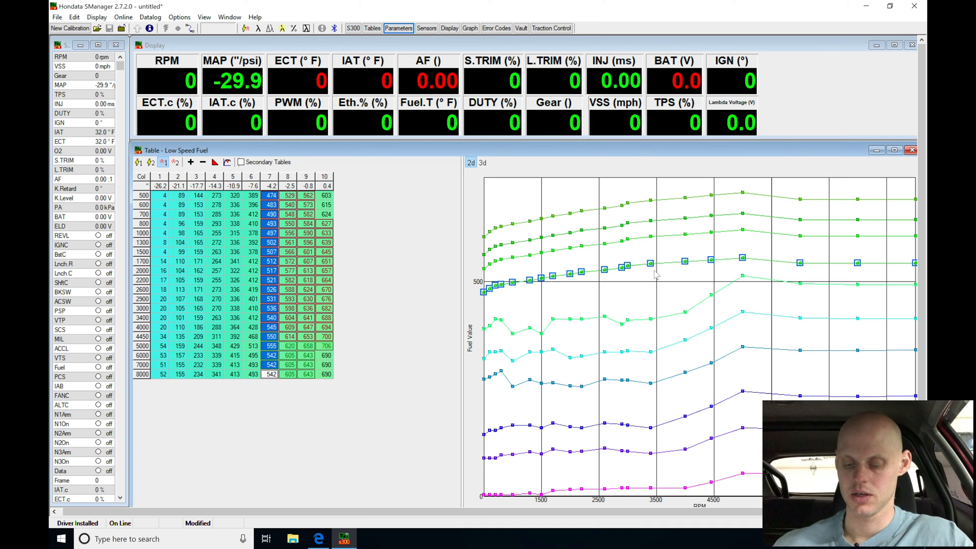
mouse_move(609, 242)
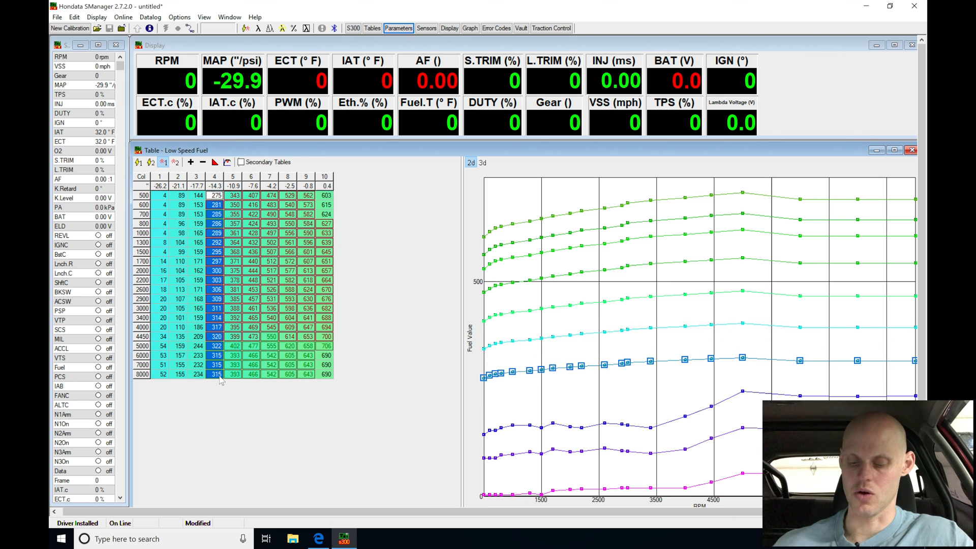
Linearize column 3's fuel values, then select column 1 of the table.
click(198, 233)
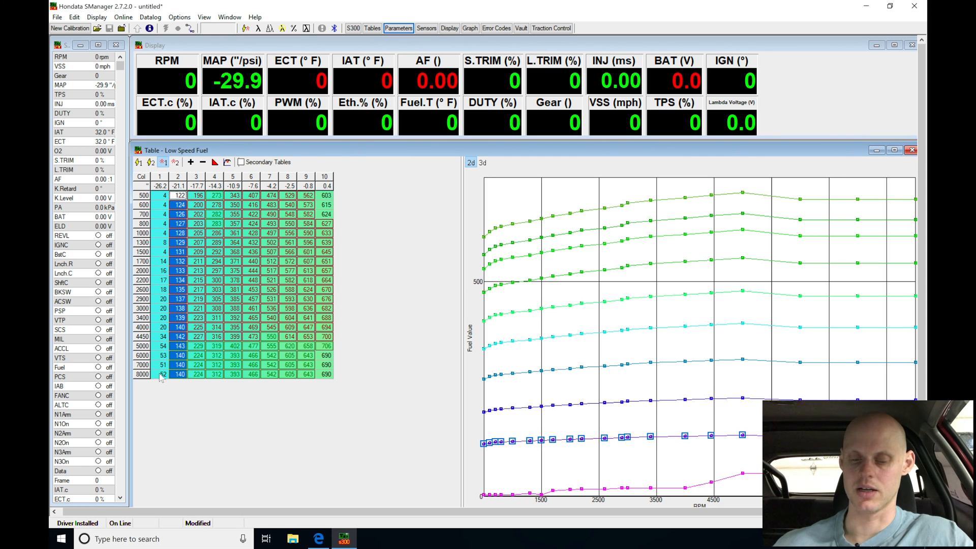
click(159, 196)
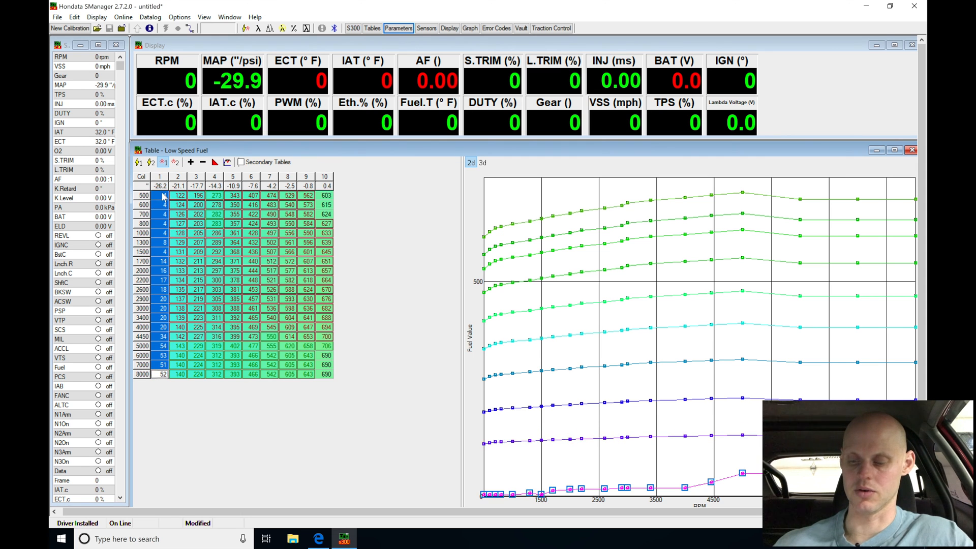